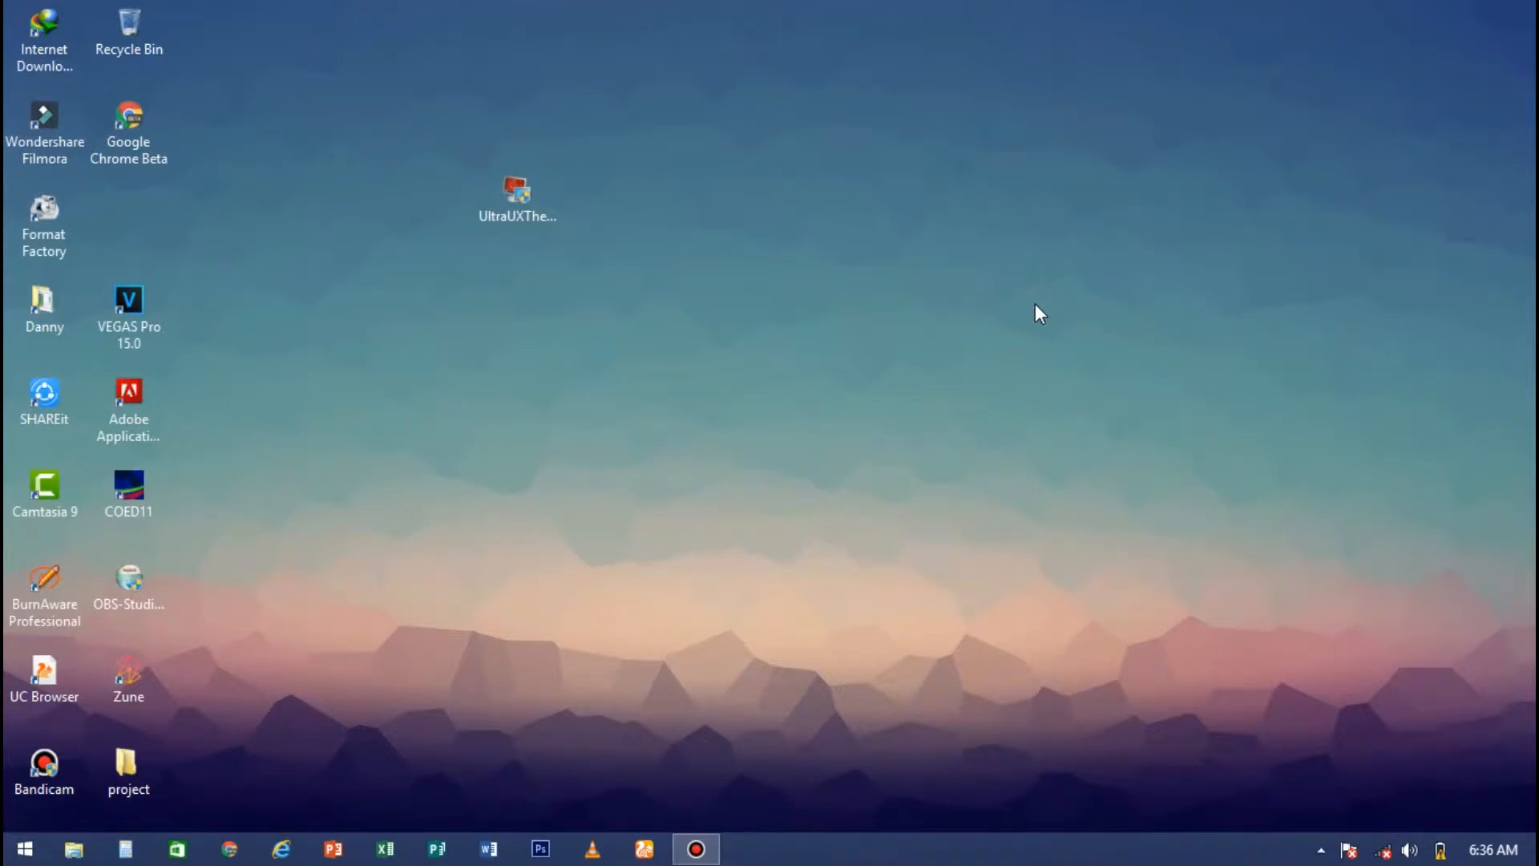
Step: Launch the UltraUXThemePatcher installer, accept the licence and reach the Windows 8.1 system information page
click(518, 199)
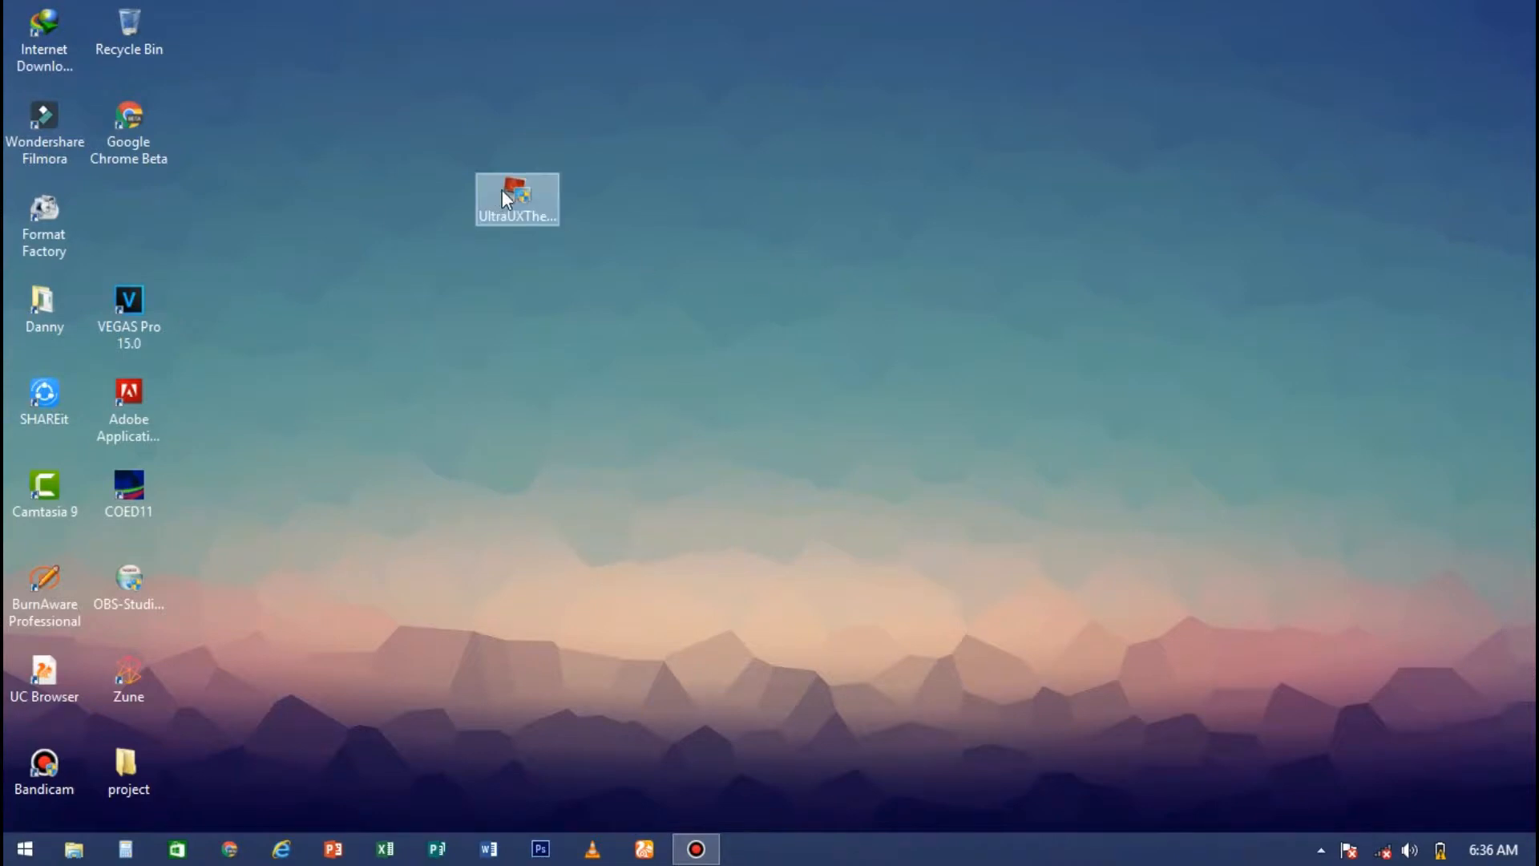
mouse_move(526, 204)
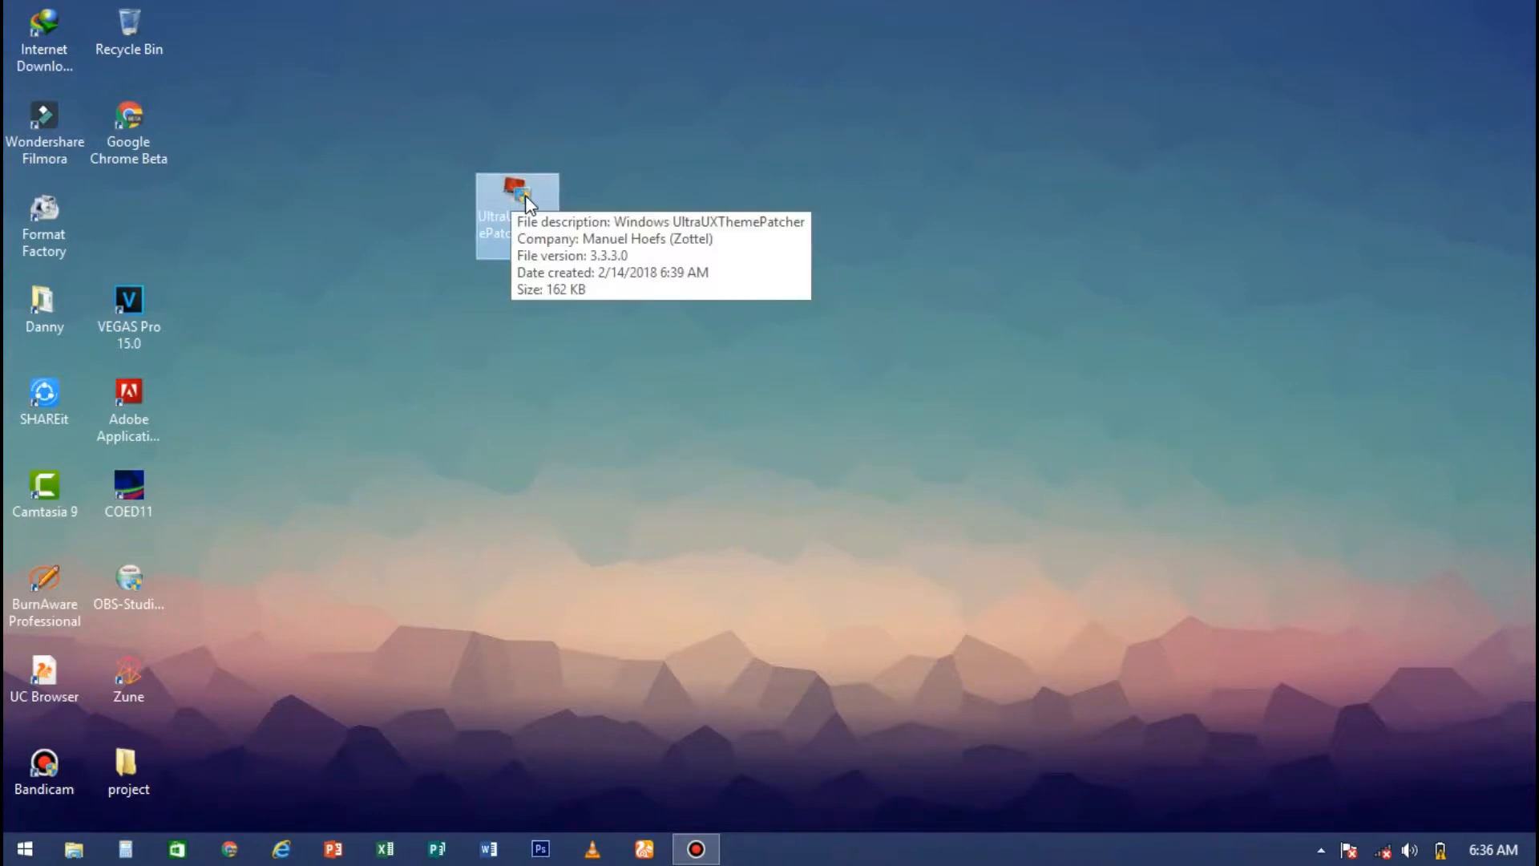
mouse_move(572, 221)
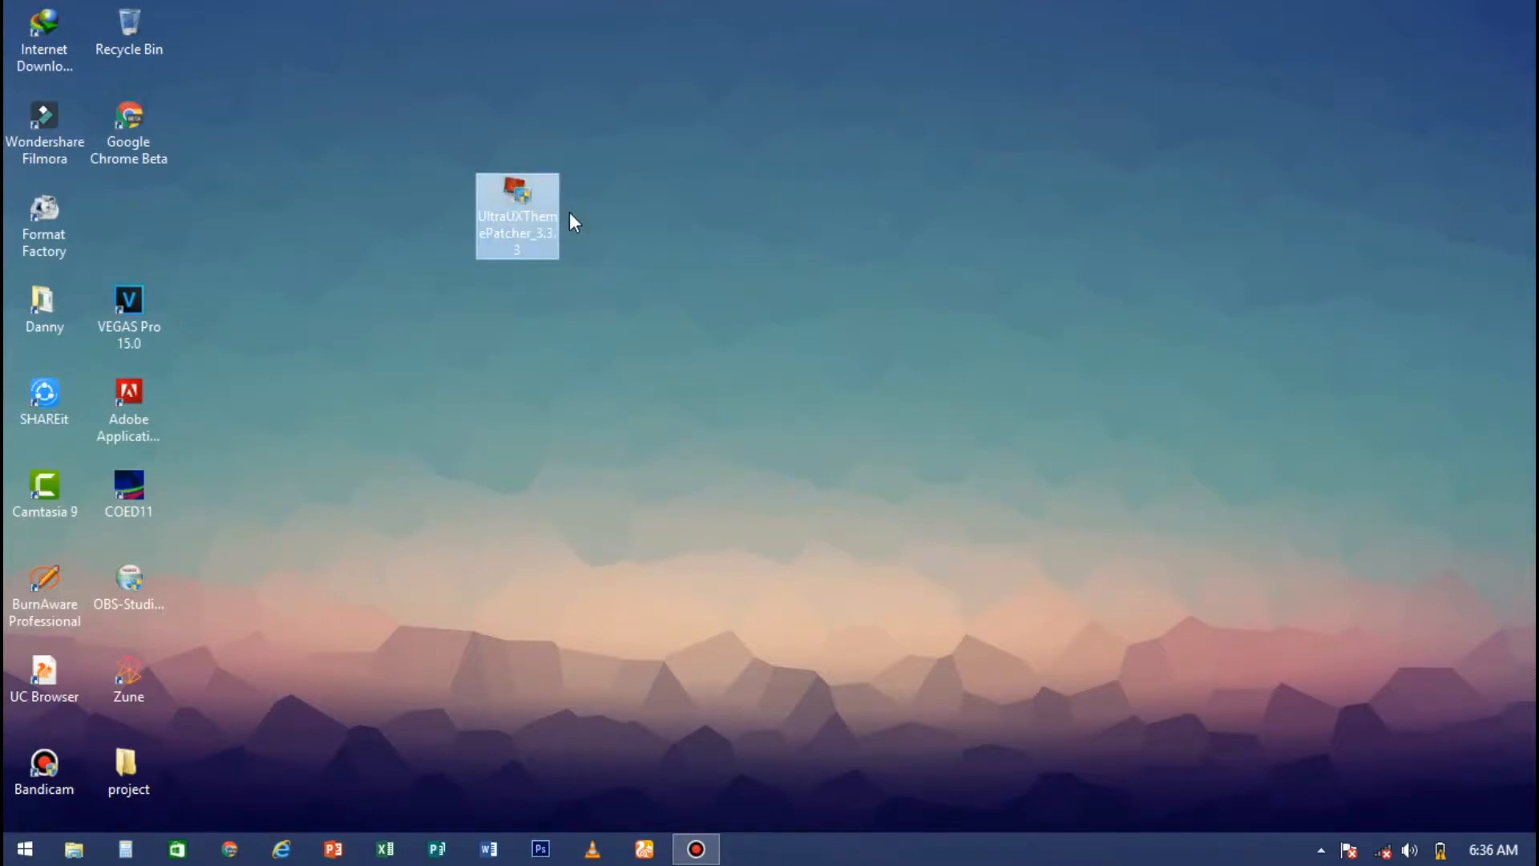
mouse_move(539, 228)
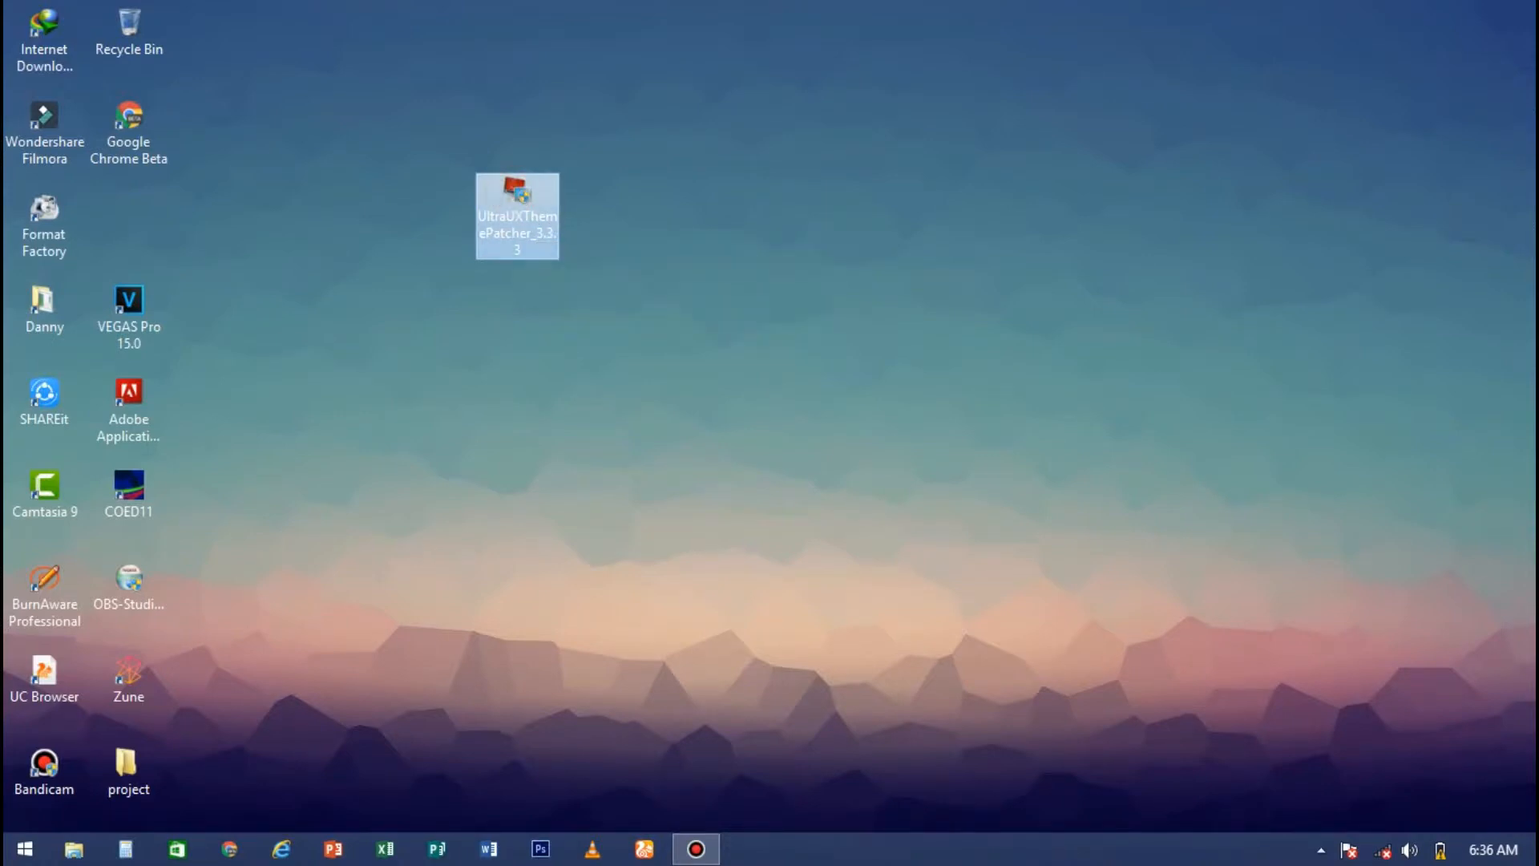
double_click(516, 215)
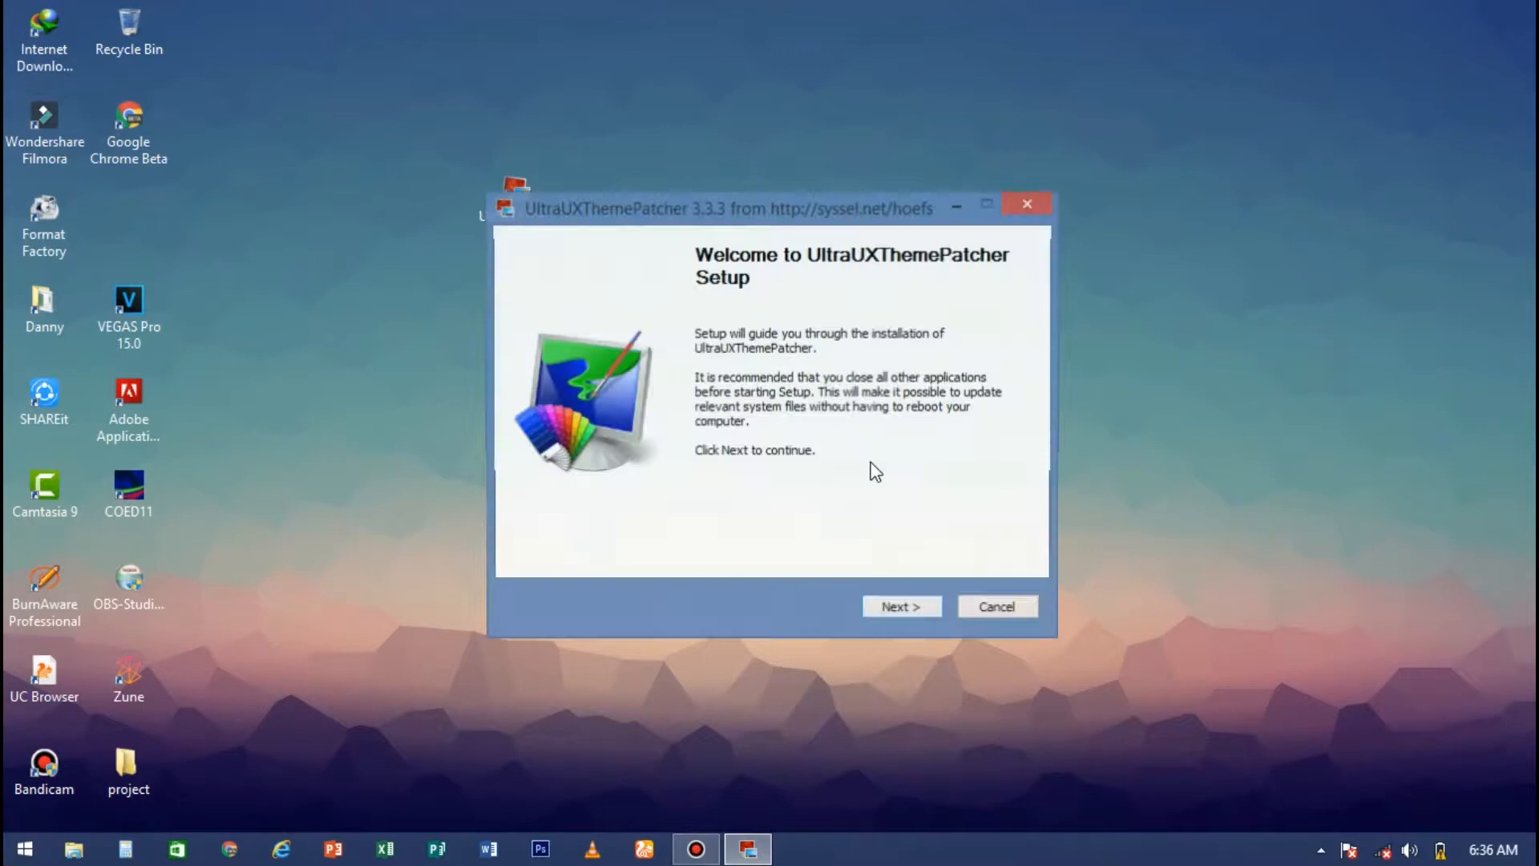
click(898, 606)
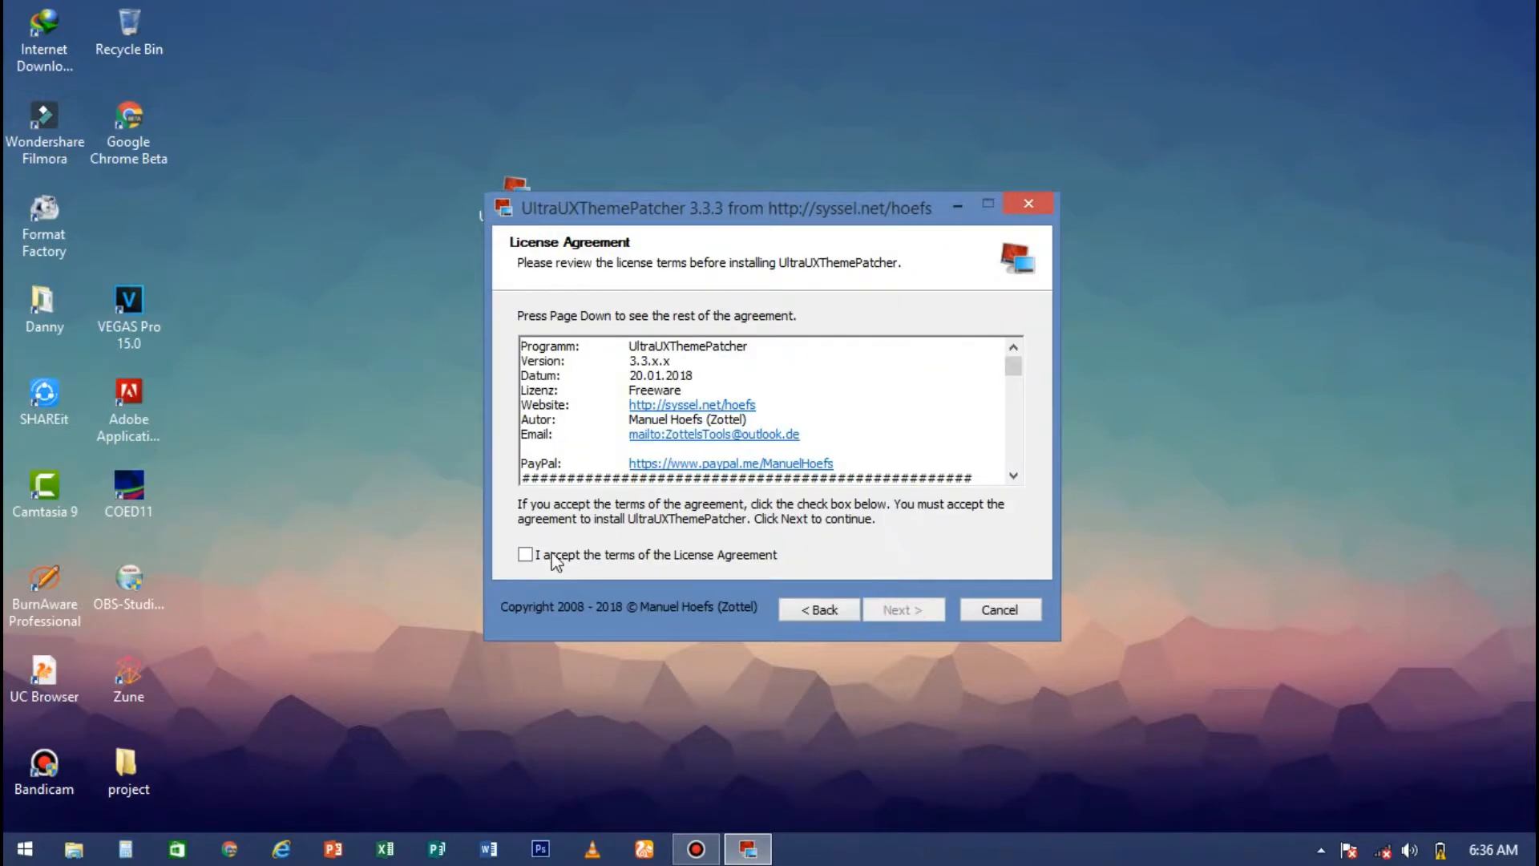
click(526, 555)
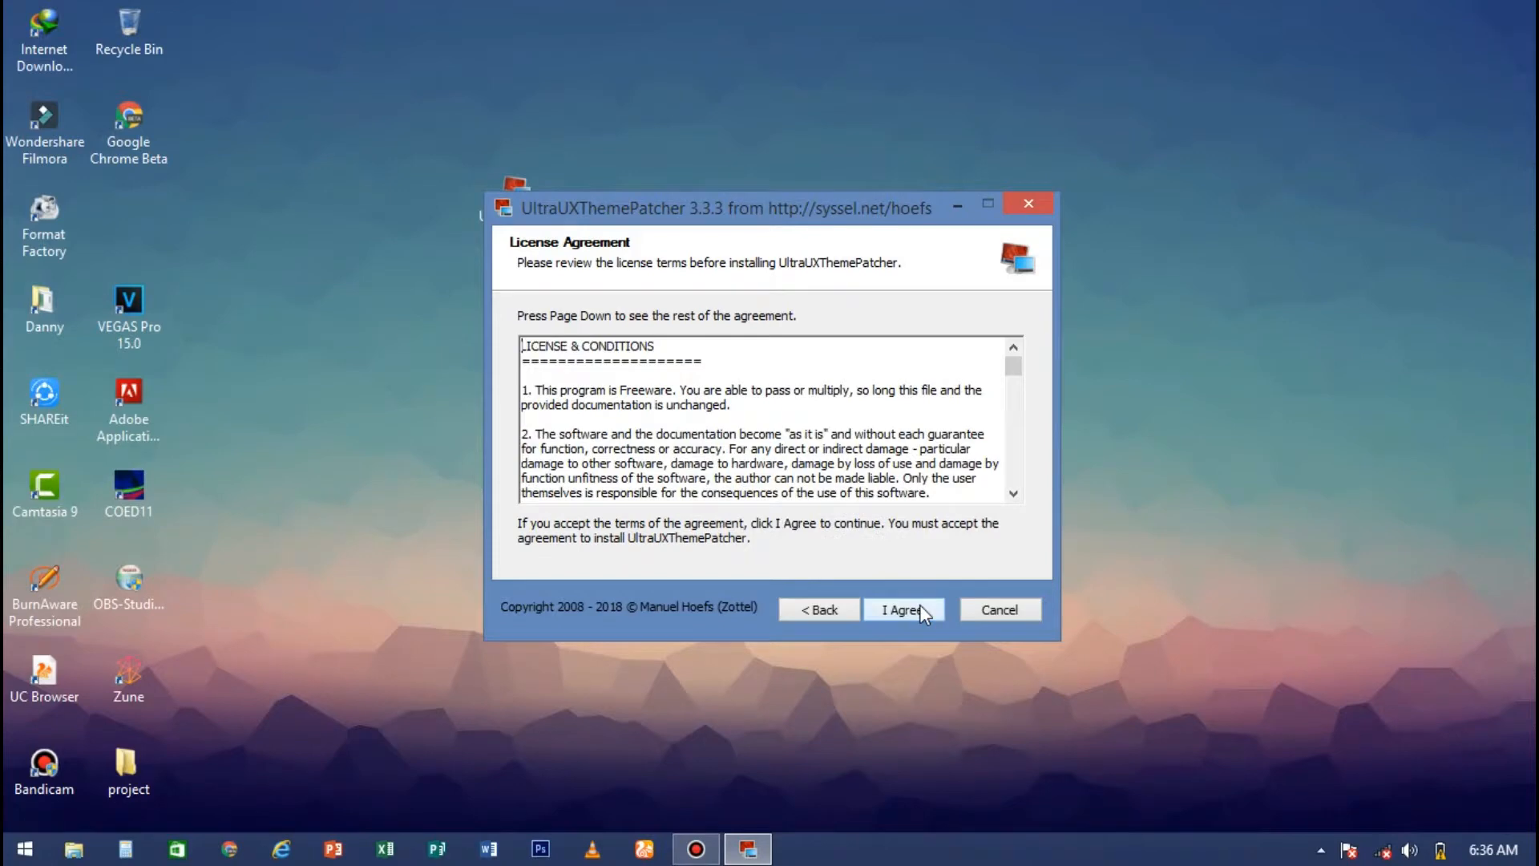
click(901, 609)
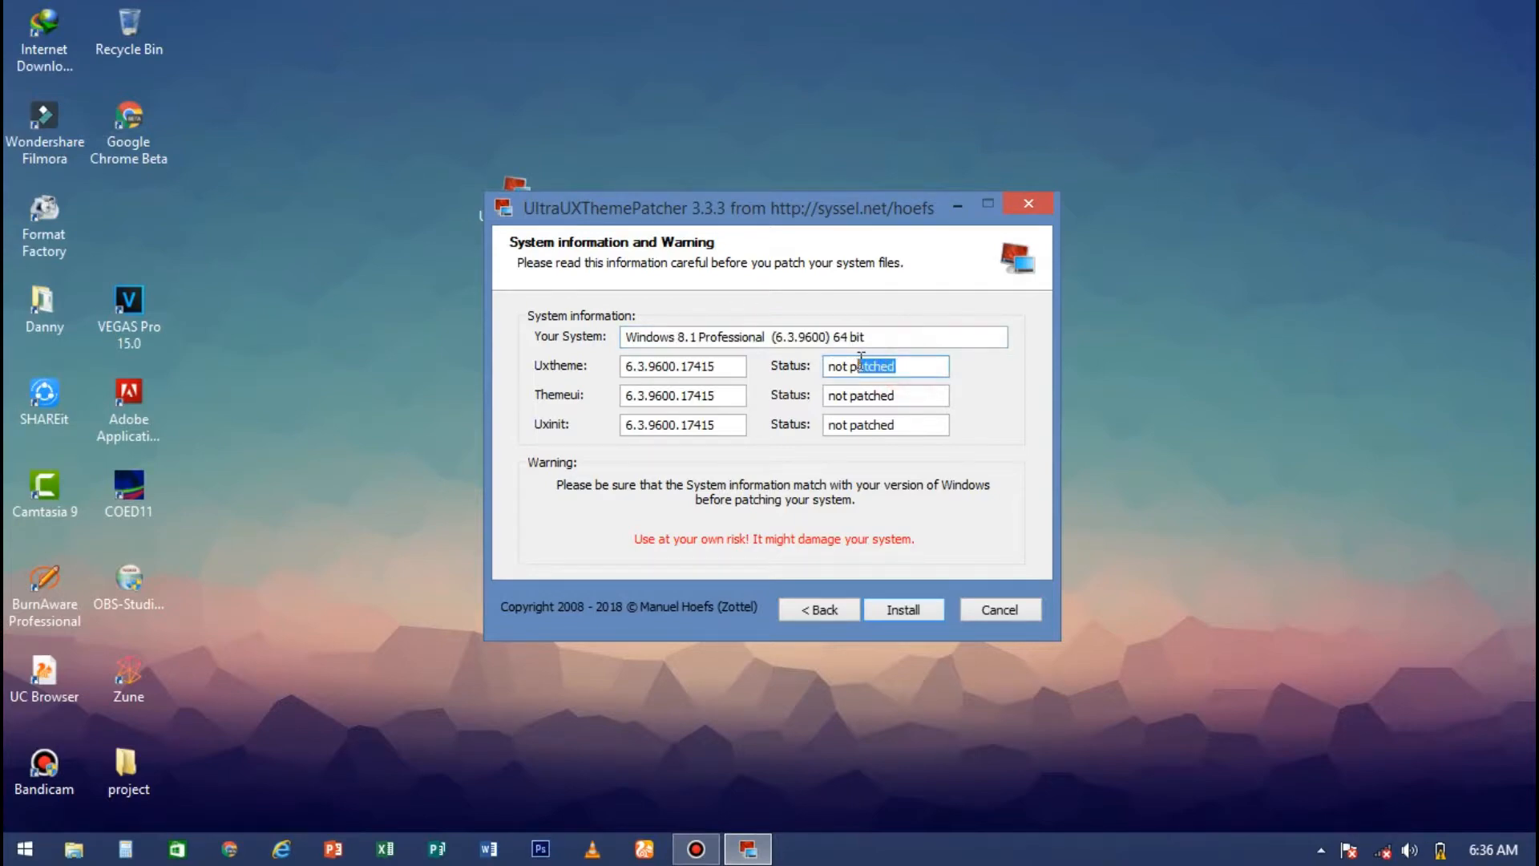
Step: Install to patch the theme system files, creating a System Restore point first
click(902, 609)
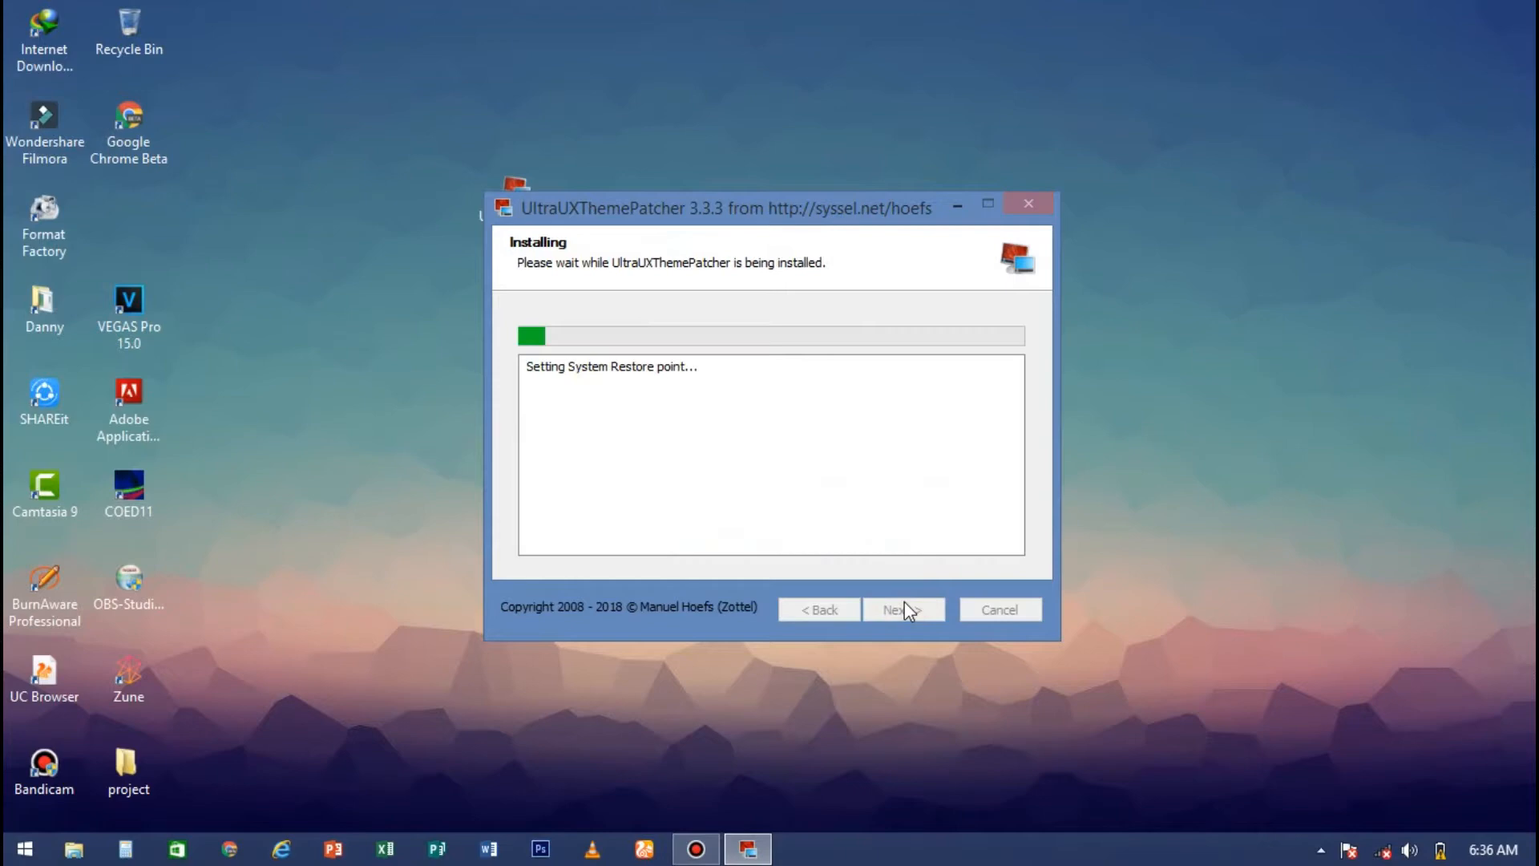
mouse_move(538, 404)
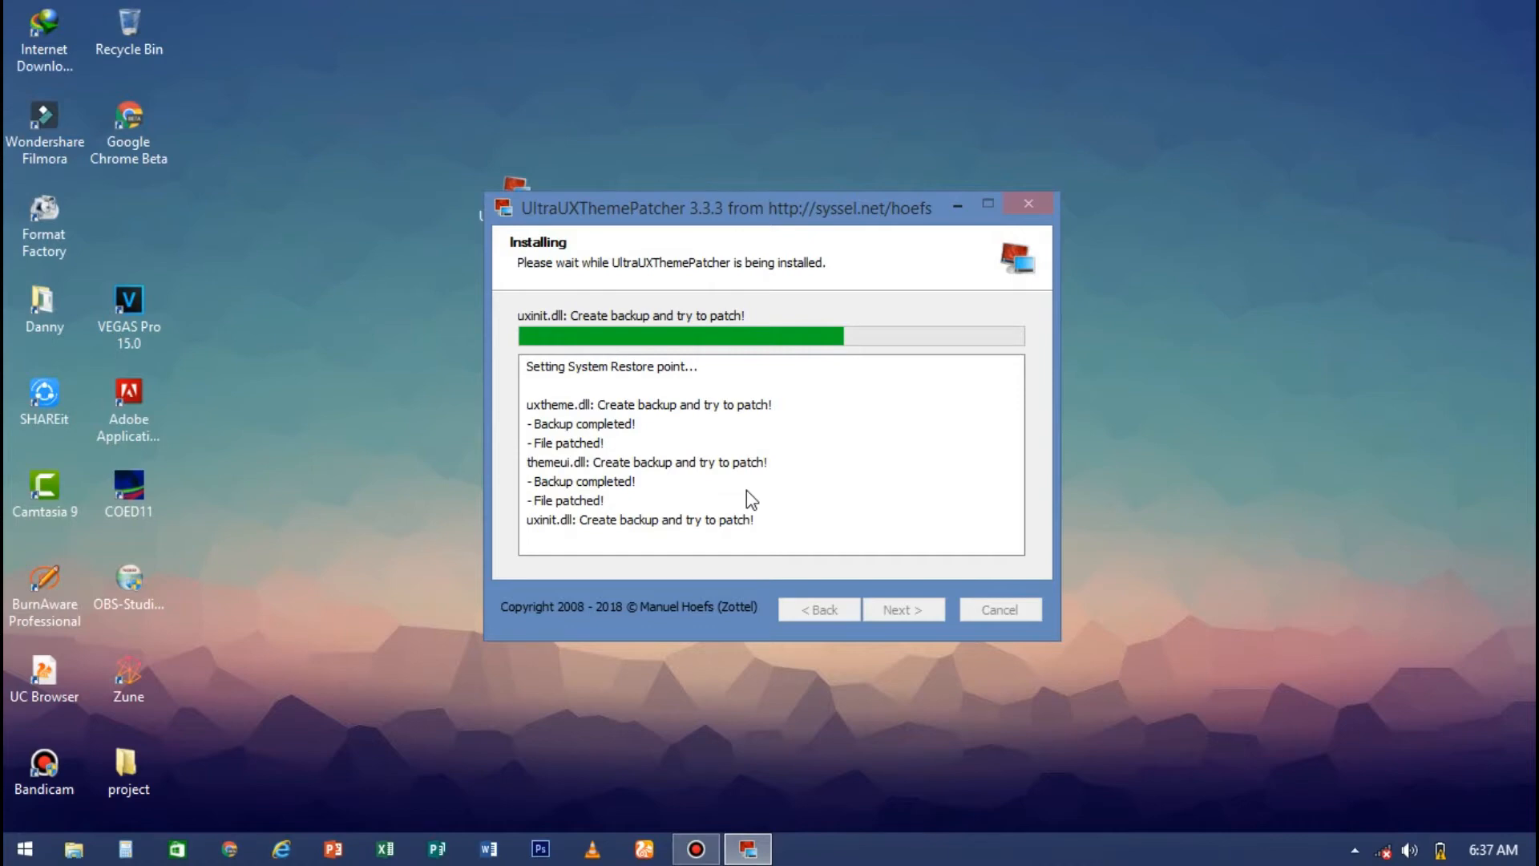
mouse_move(851, 462)
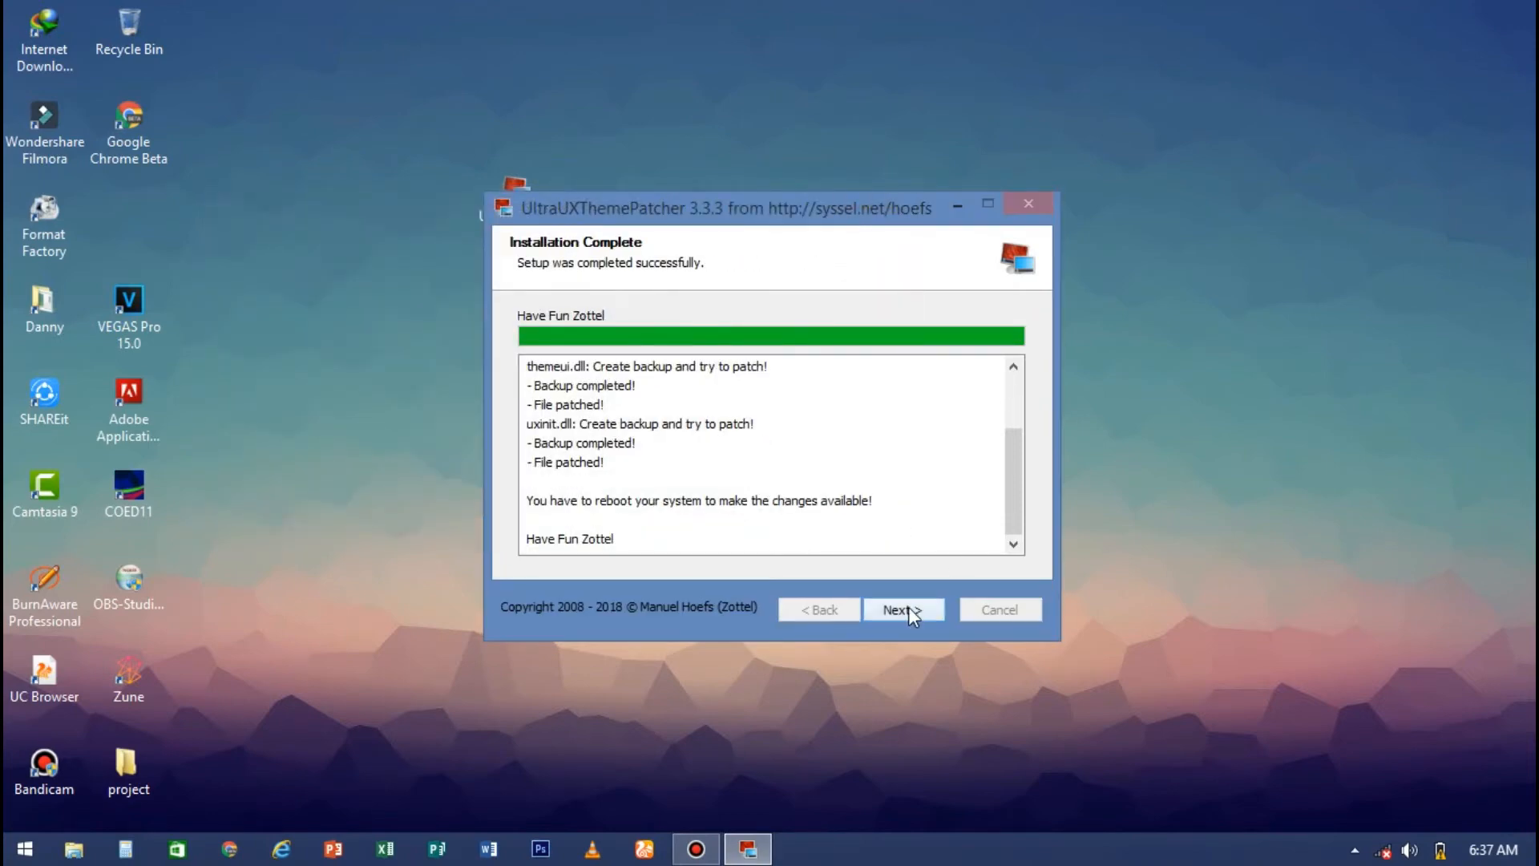
Step: Skip the report and donation pages, choose 'I want to manually reboot later' and finish setup
click(896, 609)
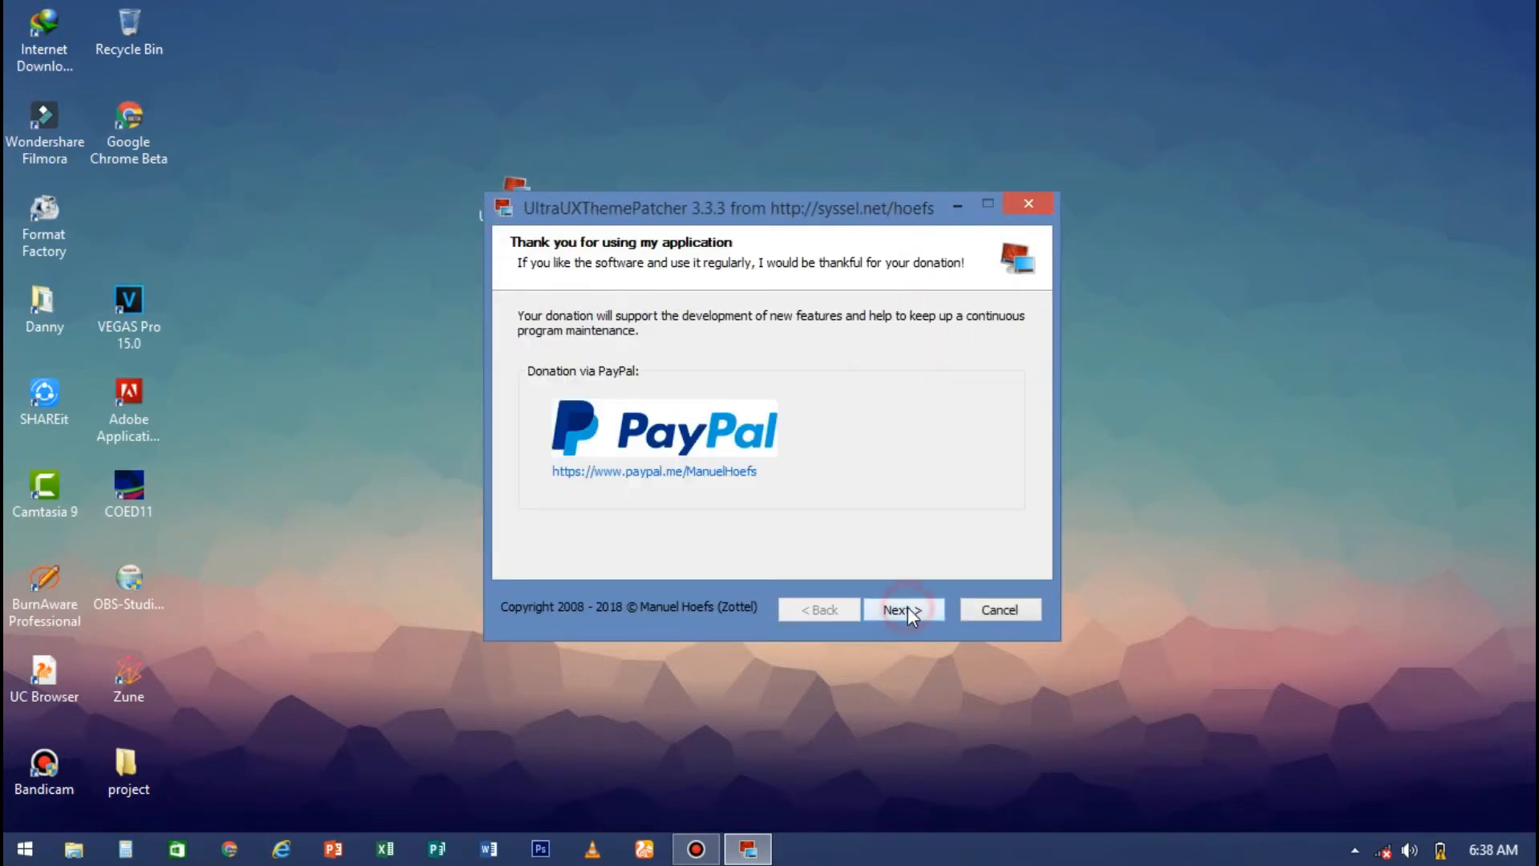
click(900, 609)
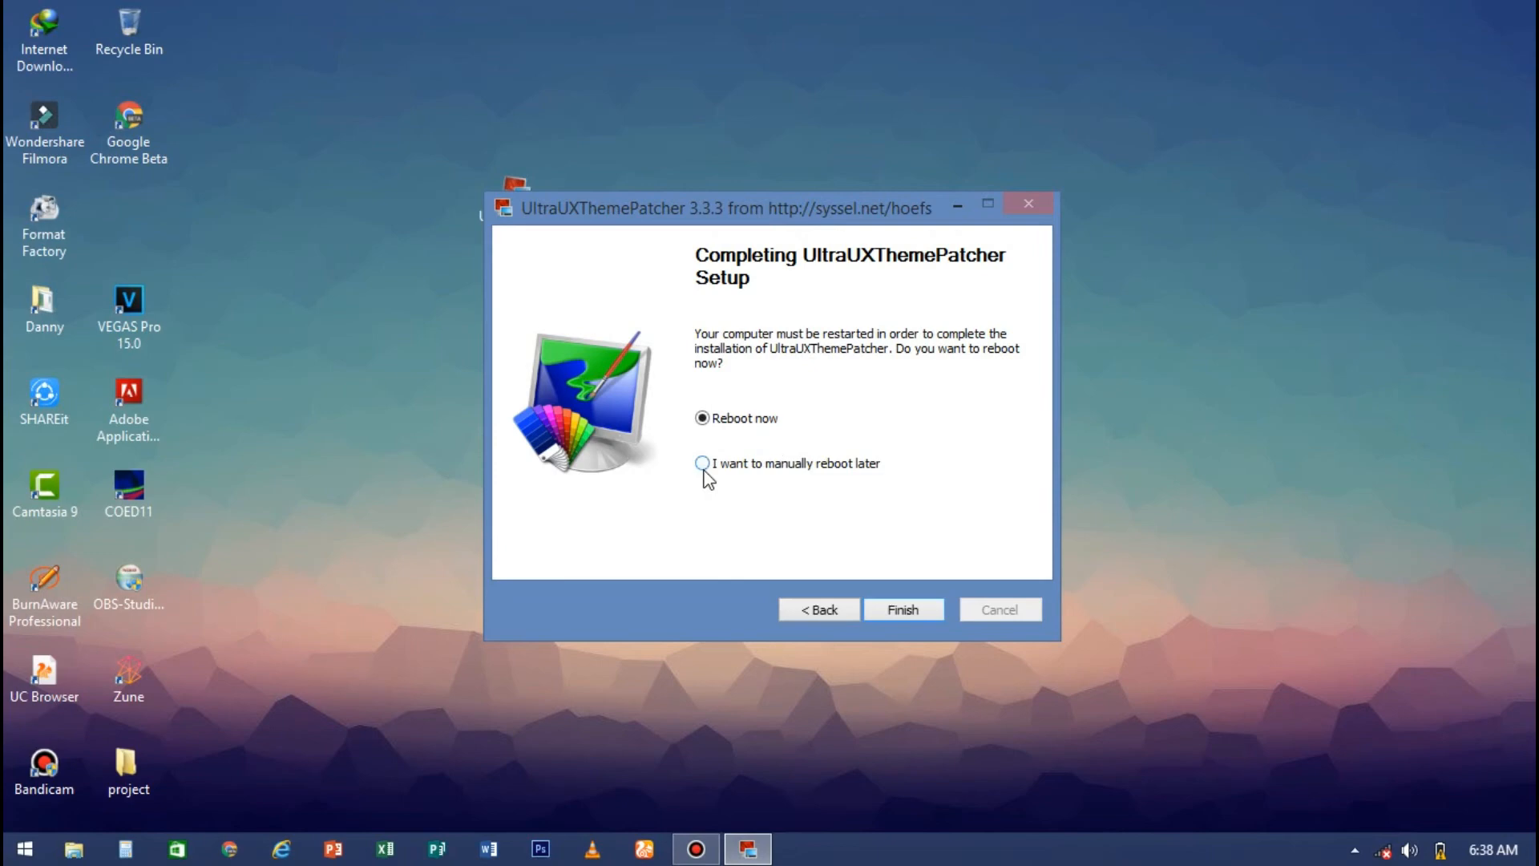
click(702, 463)
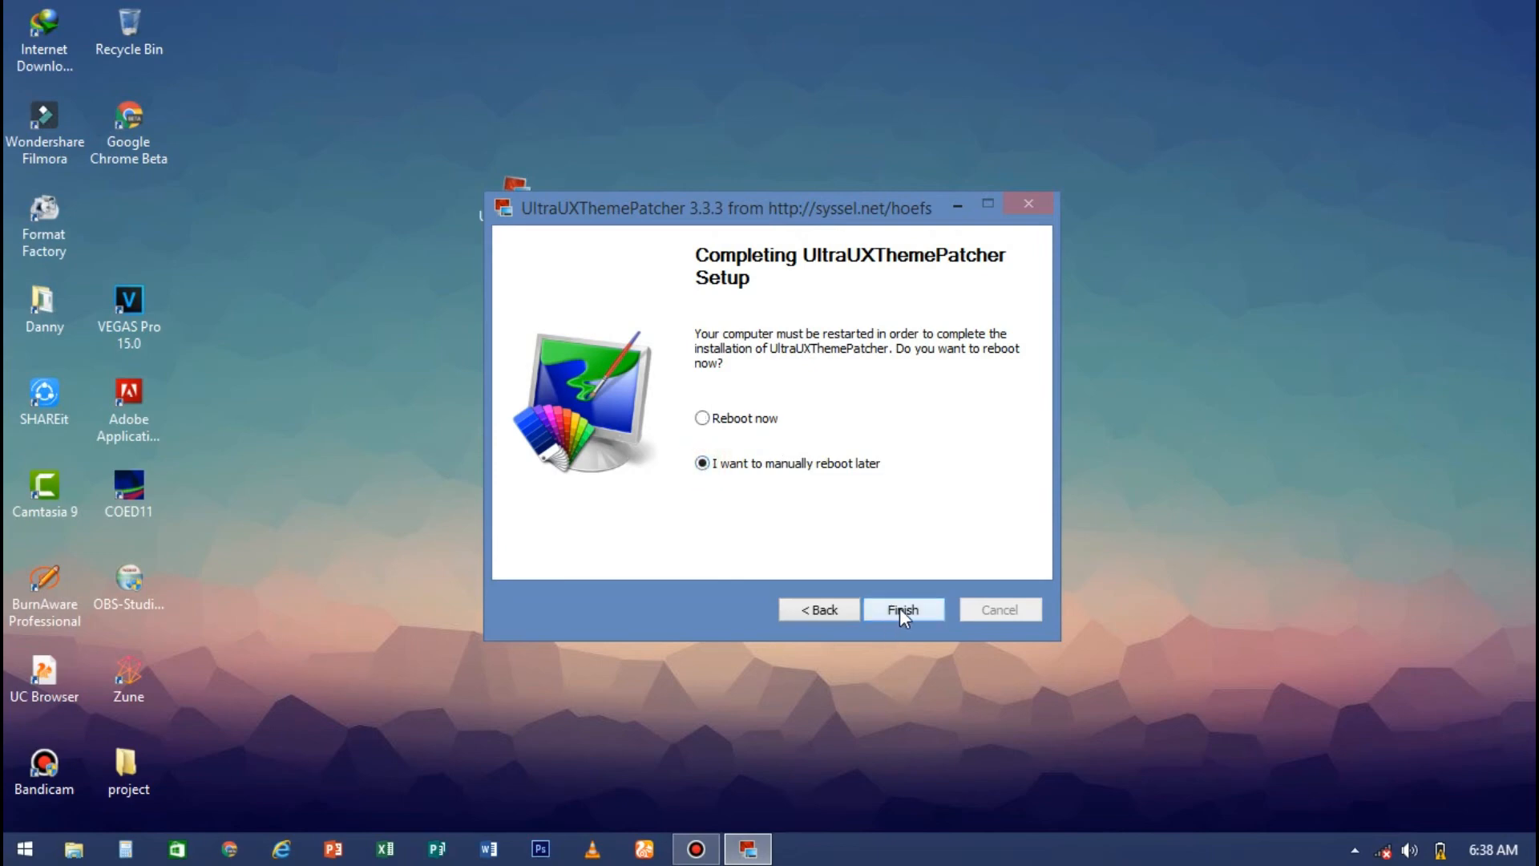
click(901, 609)
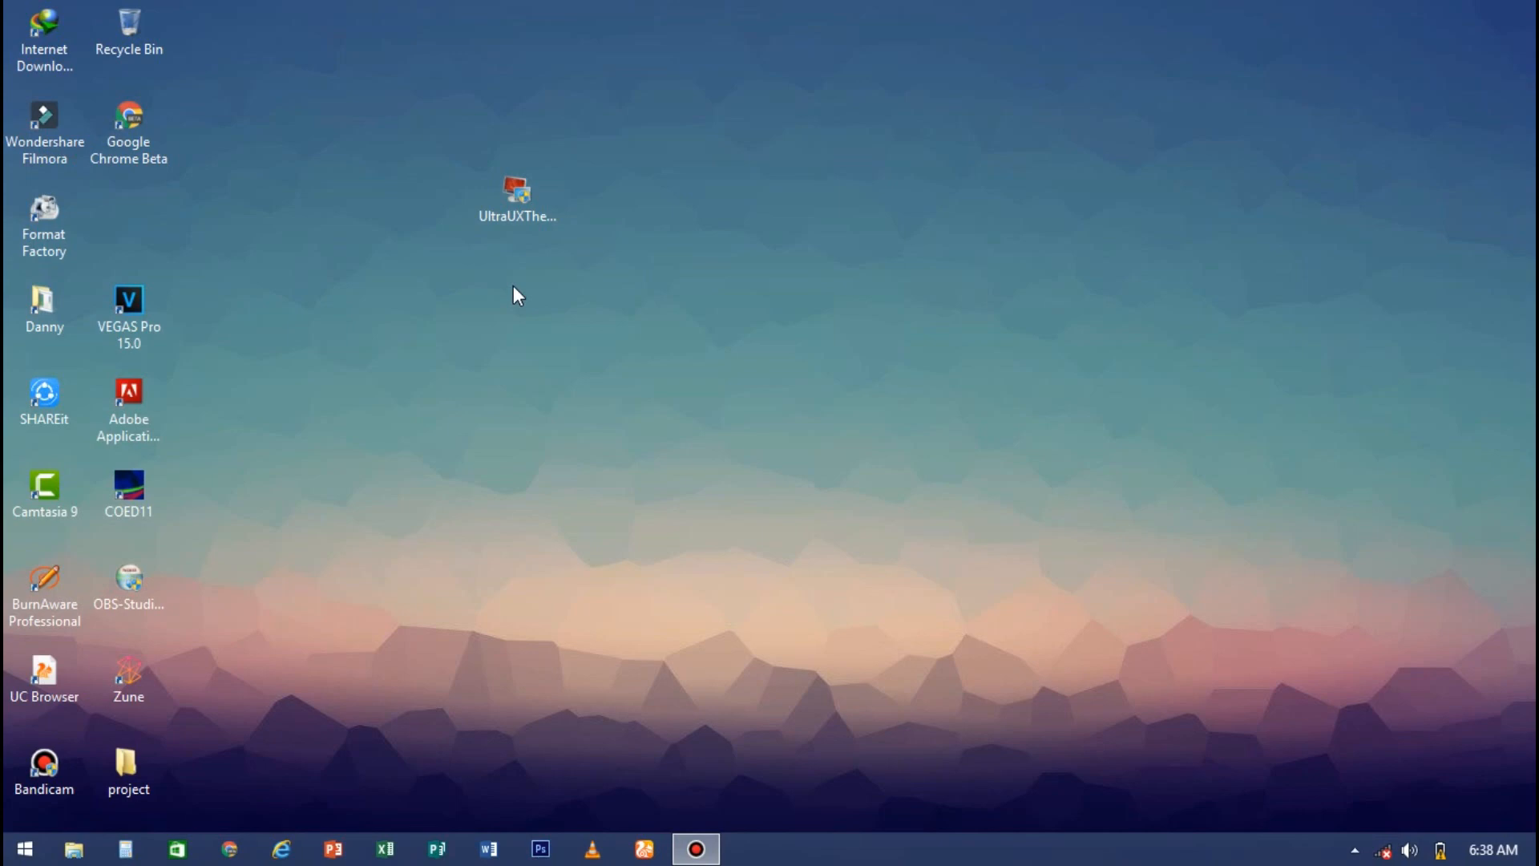
mouse_move(597, 292)
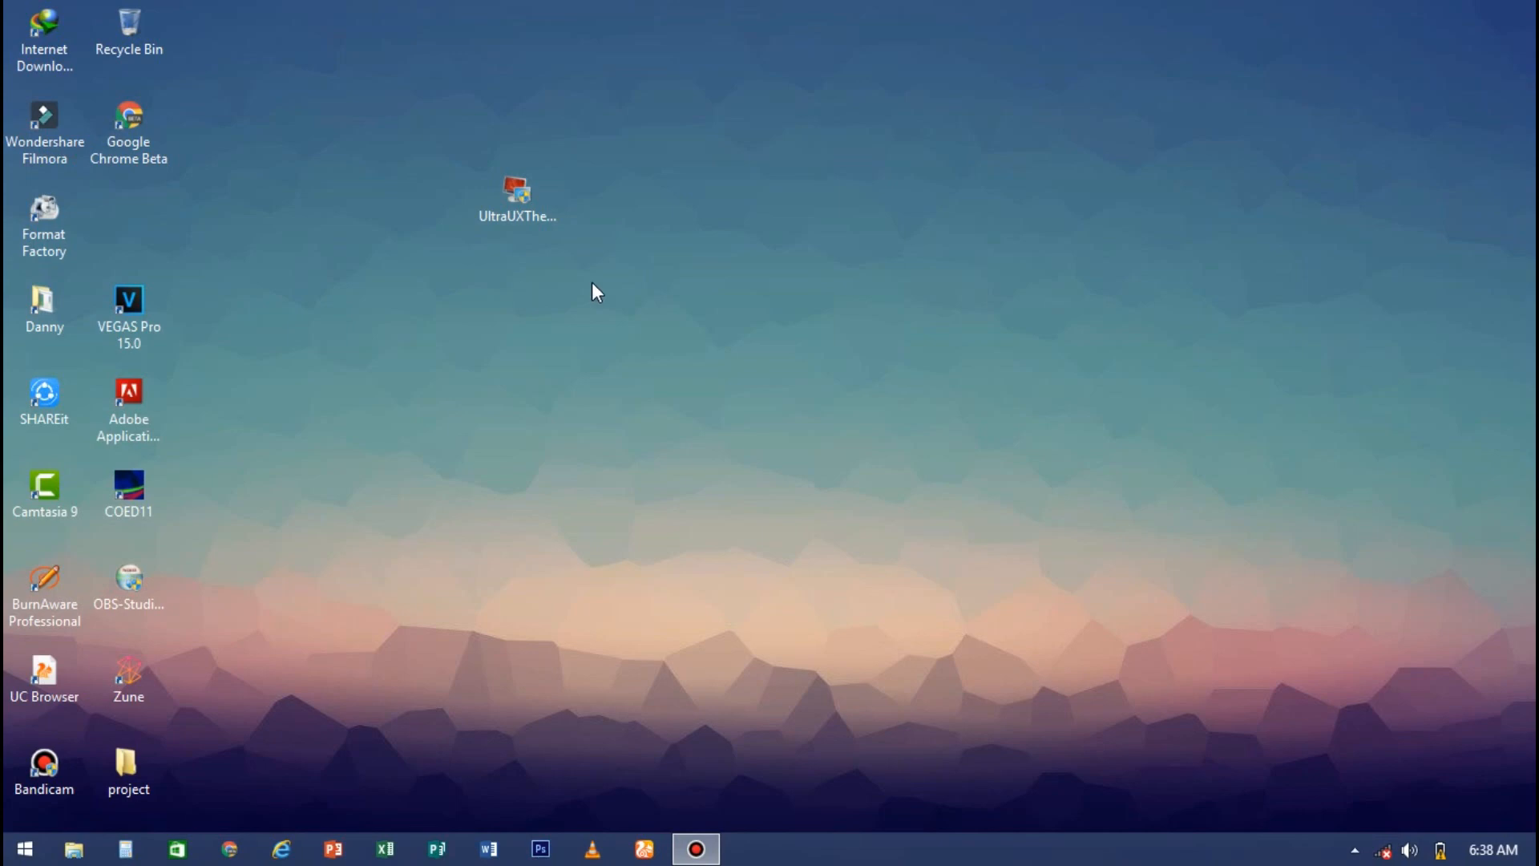